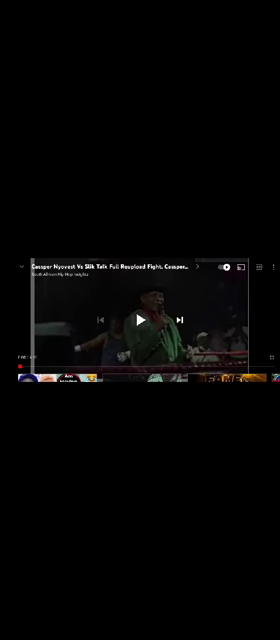
# Step: Resume the Cassper Nyovest vs Slik Talk fight video from its paused state
pyautogui.click(140, 317)
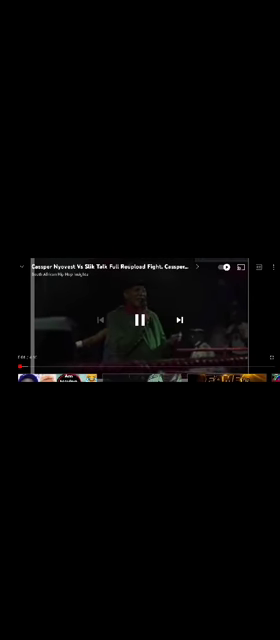